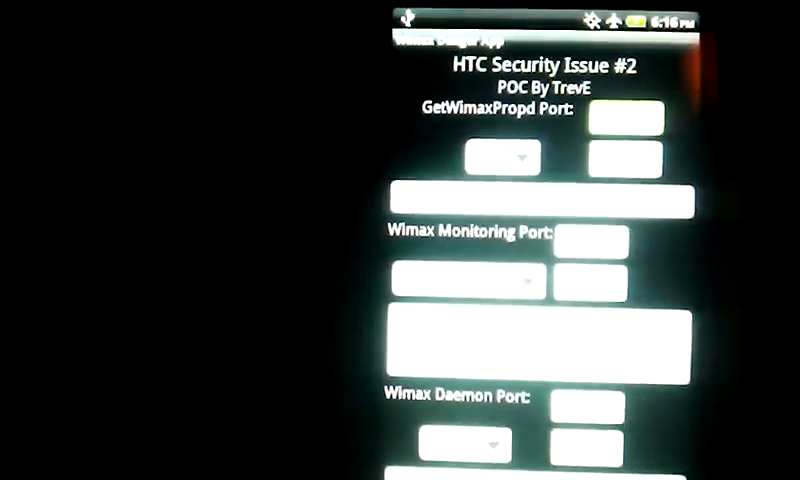
{"action": "scroll", "scroll_direction": "down", "scroll_amount": 3}
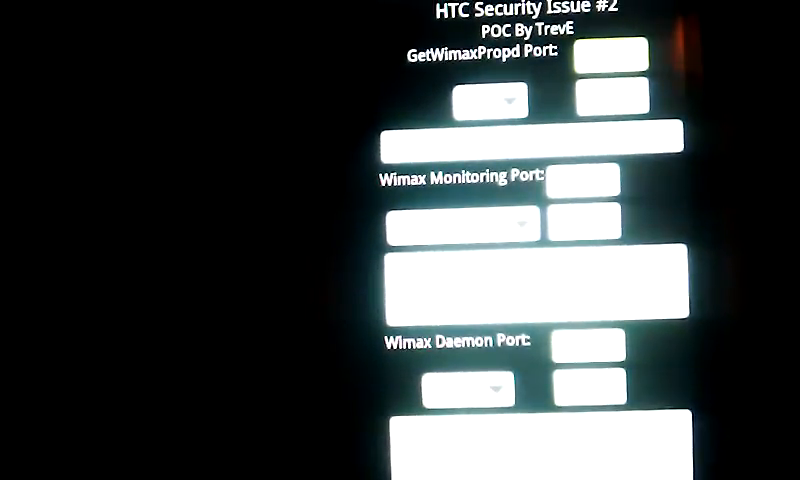